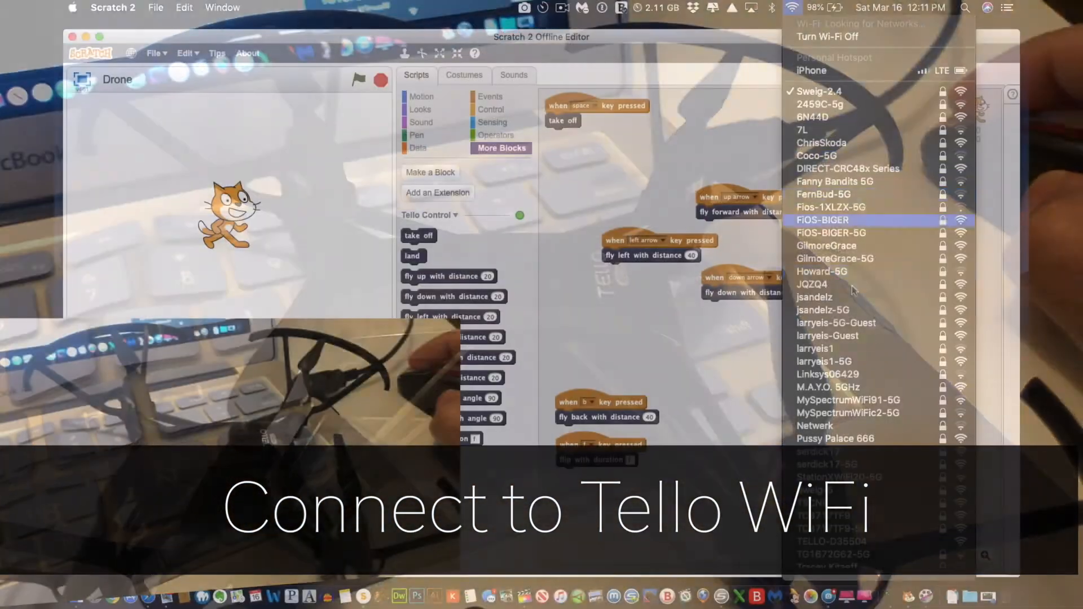
# - Join the TELLO drone WiFi from the macOS menu and return to the Scratch key-press scripts
pyautogui.click(793, 8)
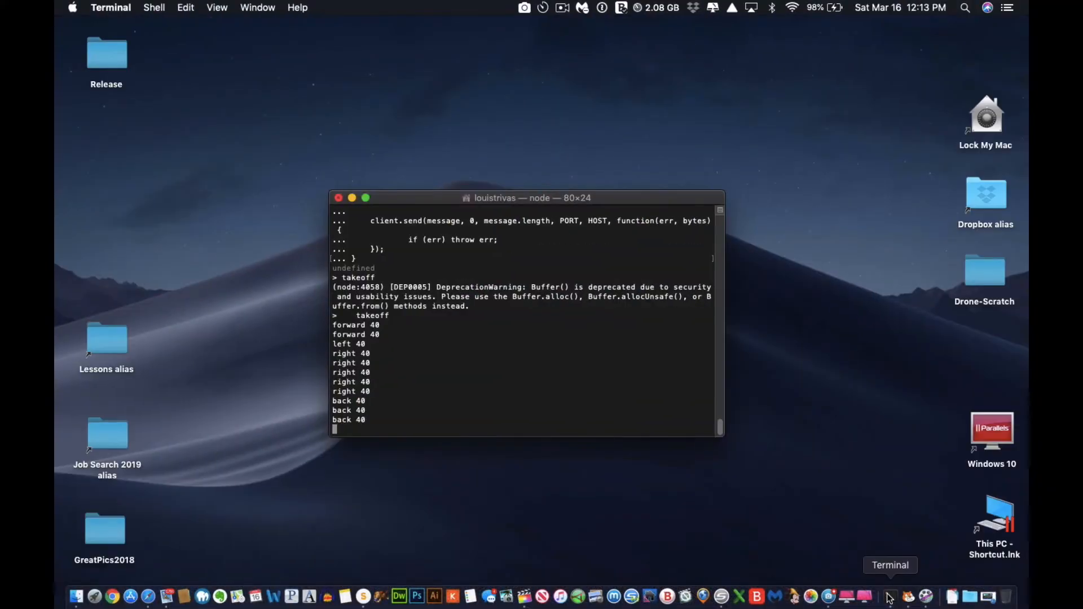
pyautogui.moveTo(350, 402)
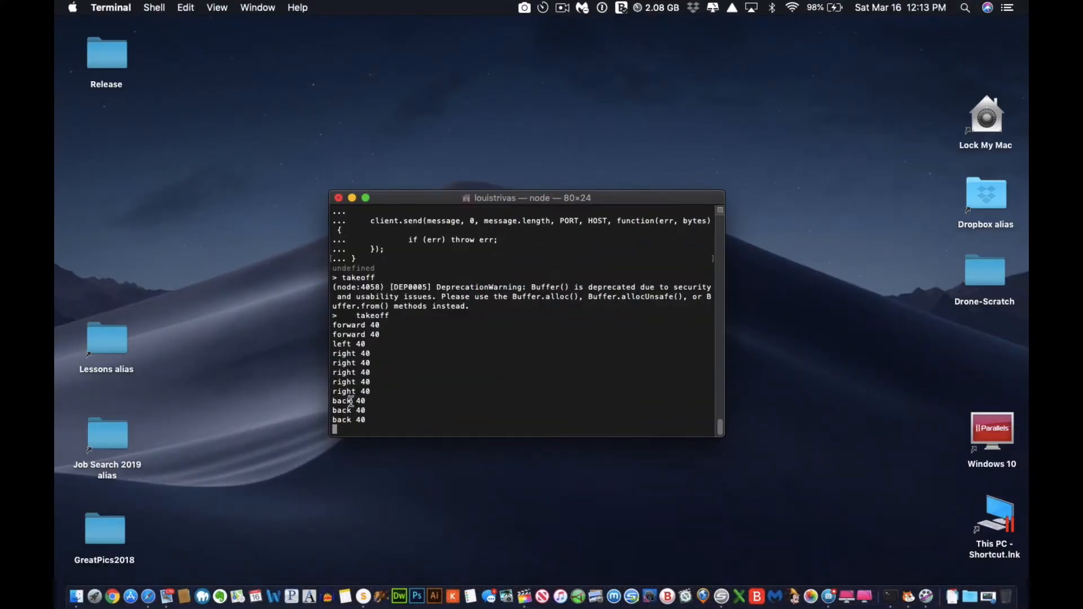
pyautogui.moveTo(494, 489)
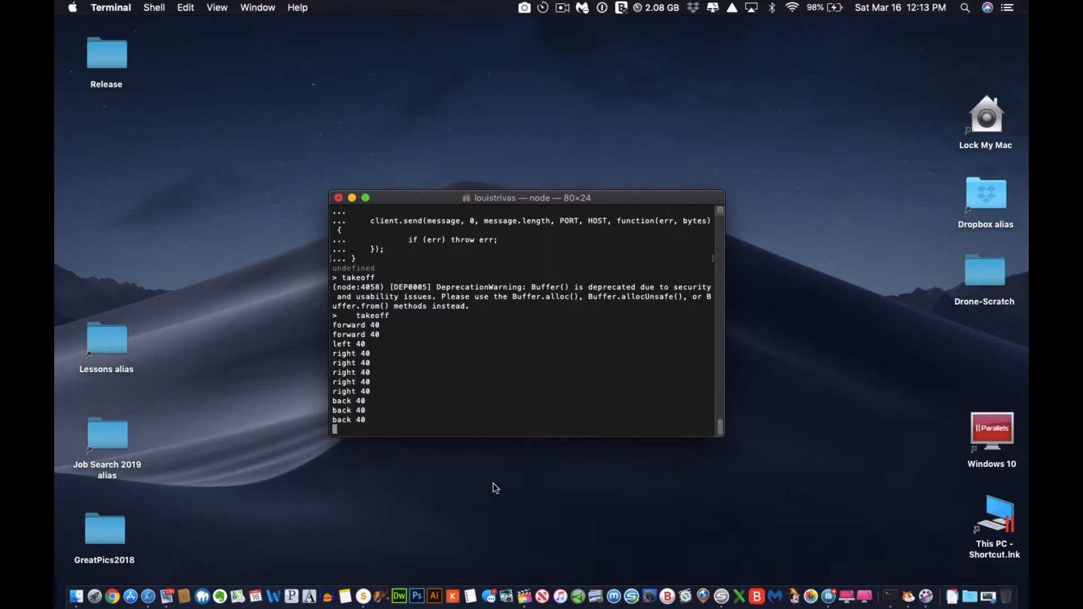
pyautogui.click(903, 596)
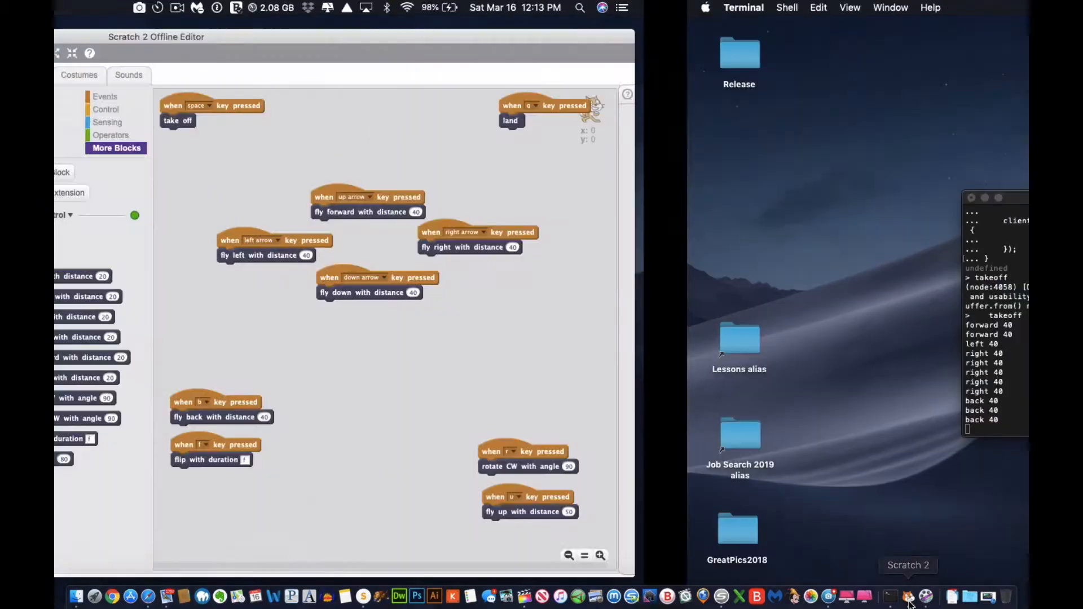